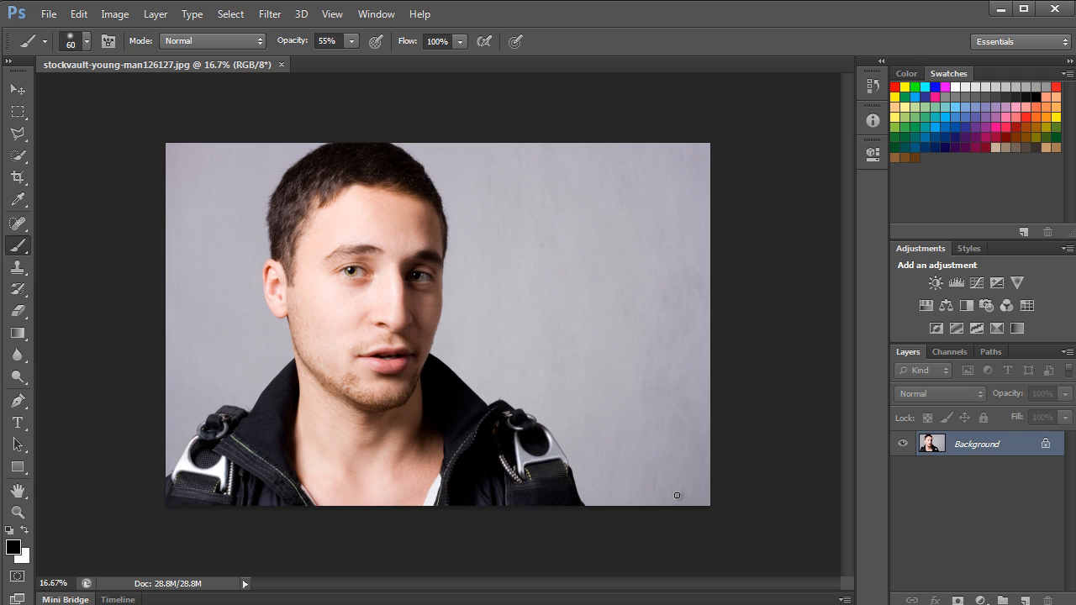
mouse_move(264, 429)
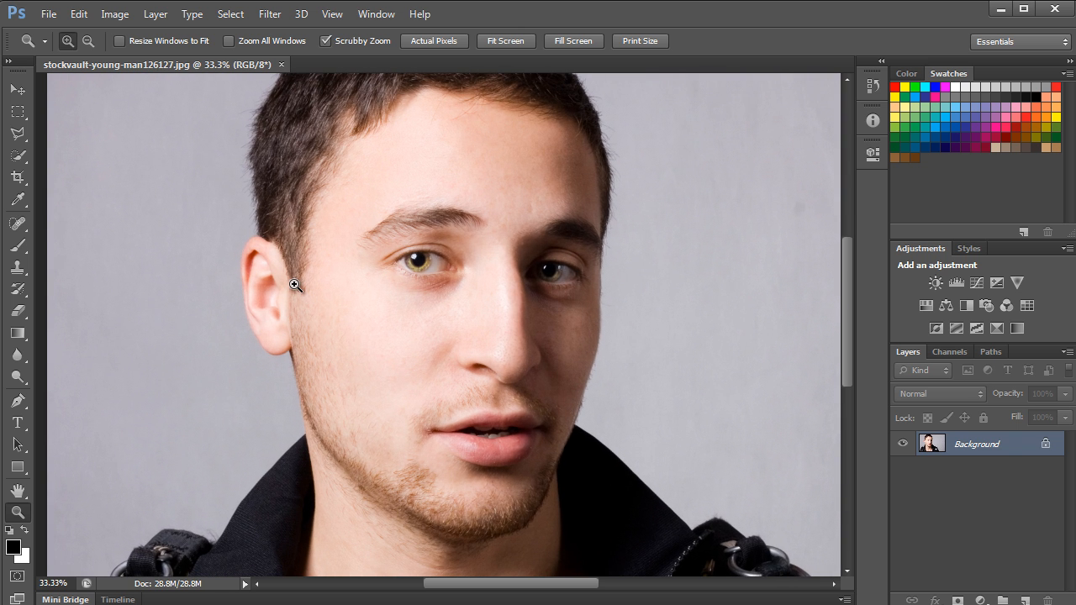
- Zoom in closer on the man's left ear to trace its outline
click(296, 284)
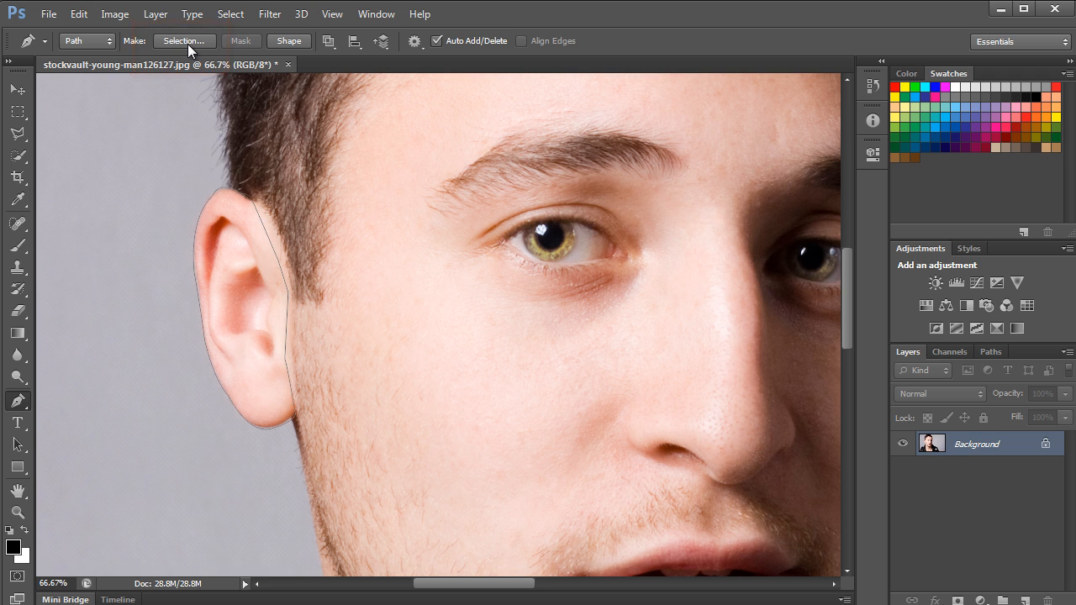
- Make the ear path a selection with a 4-pixel feather radius
click(185, 41)
text(4)
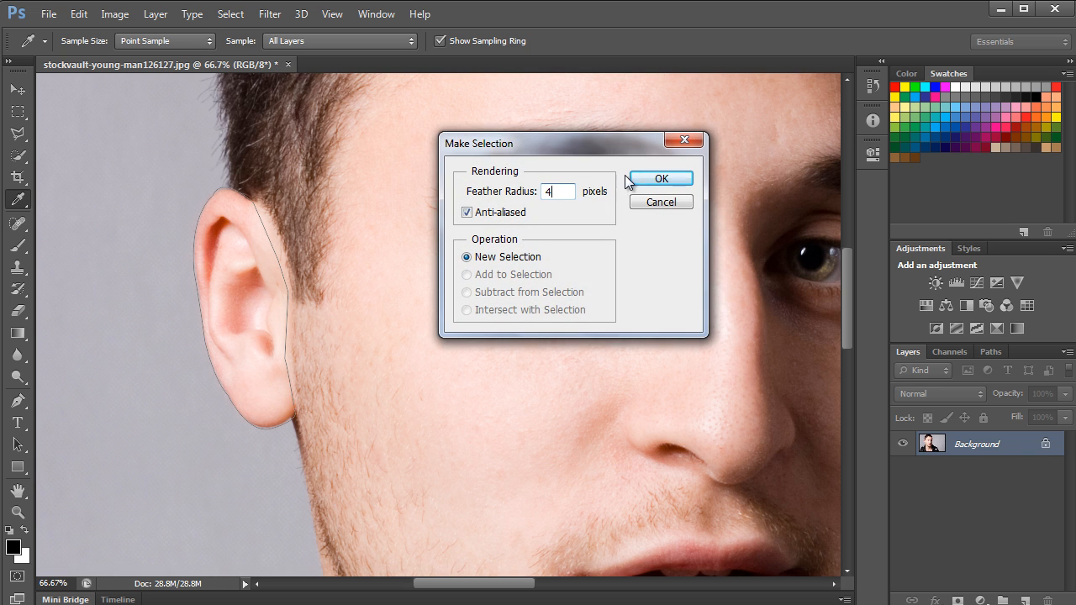
click(661, 178)
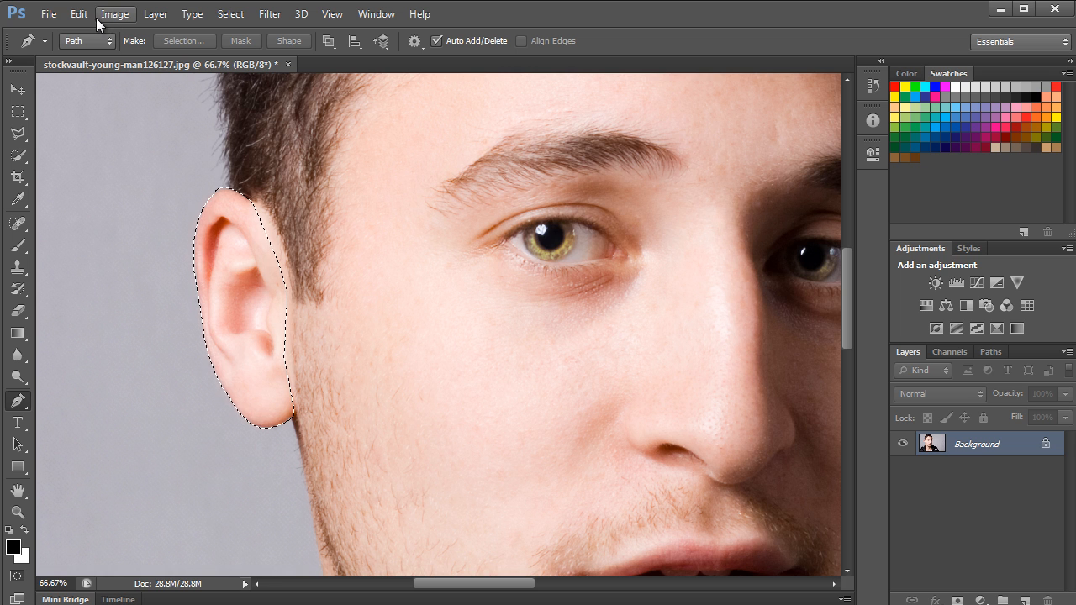
- Copy the feathered ear and paste it onto a new Layer 1
click(78, 14)
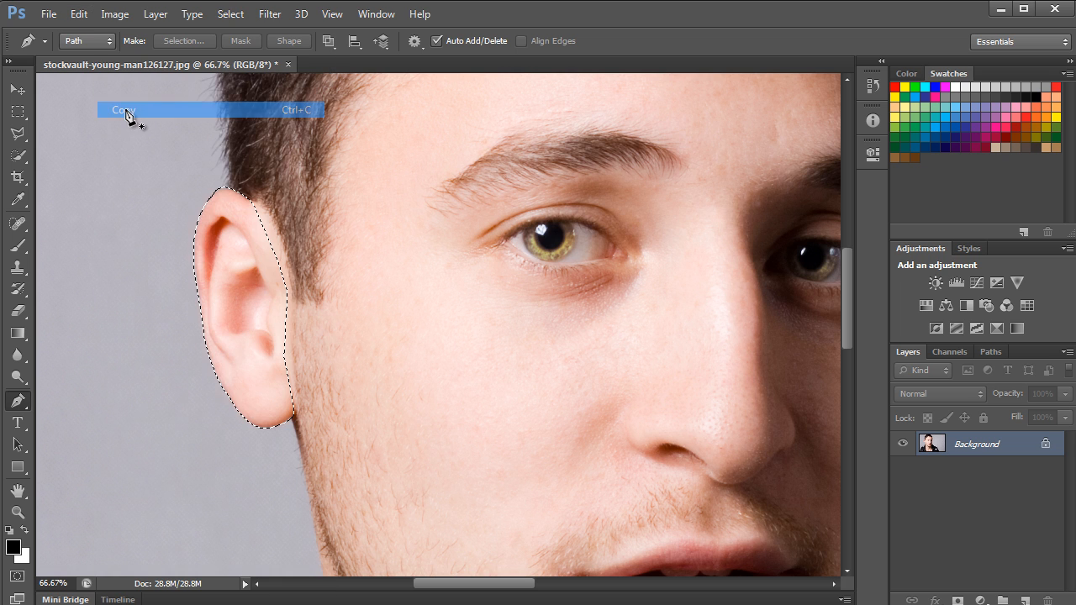
click(78, 14)
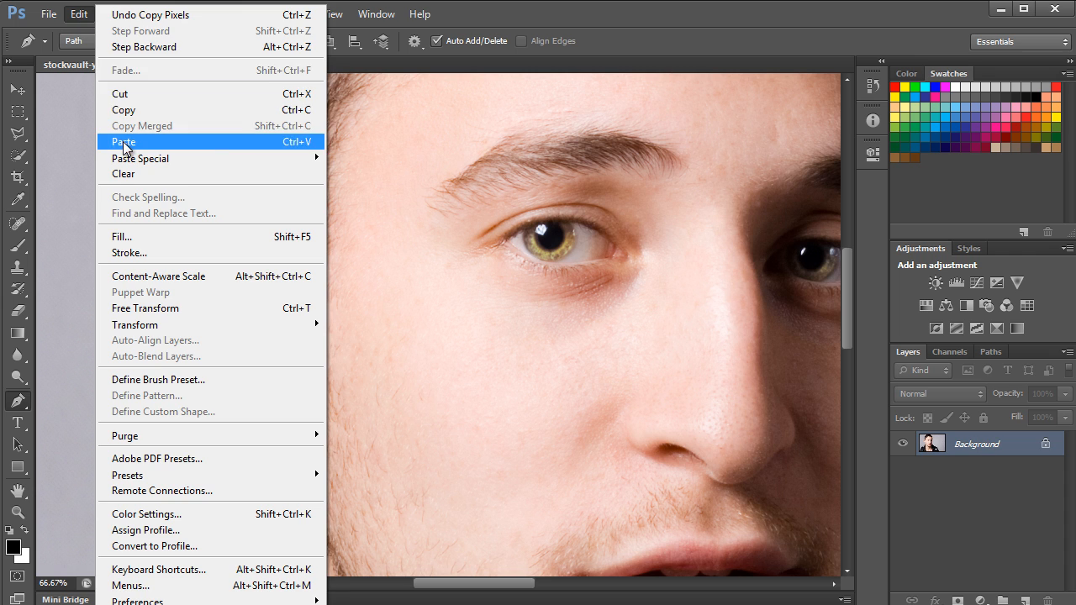
click(124, 141)
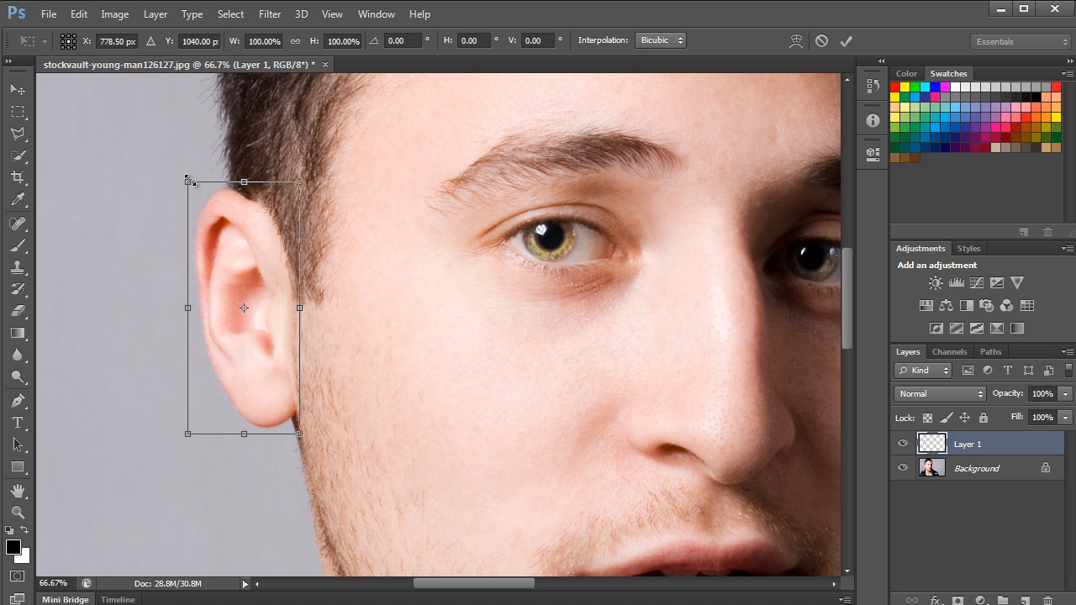
- Scale the pasted ear up to about 108% by dragging its corner handles
drag(187, 181, 175, 154)
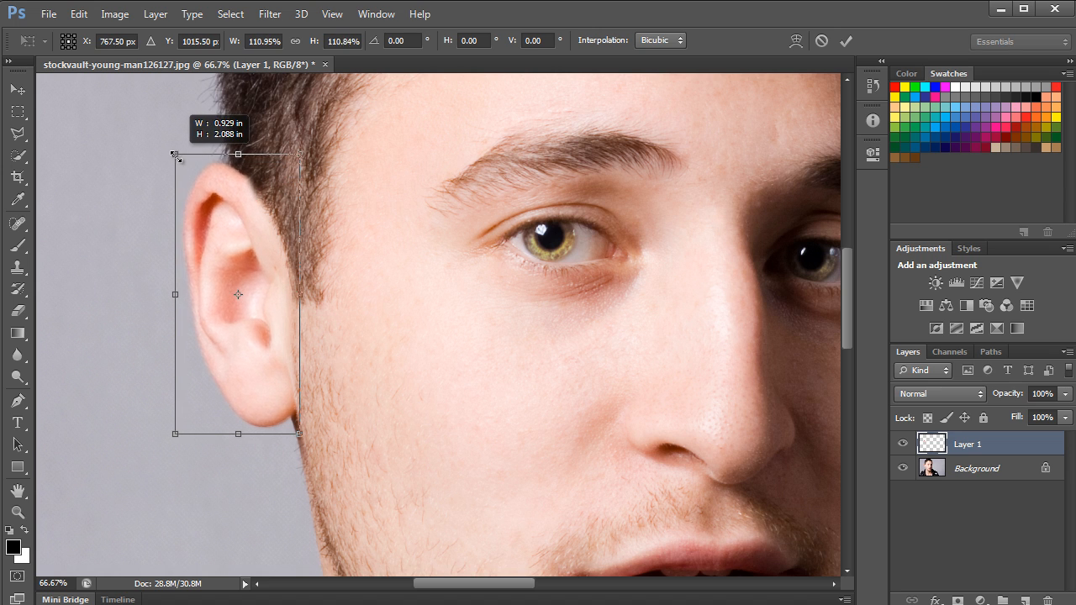
drag(300, 433, 300, 435)
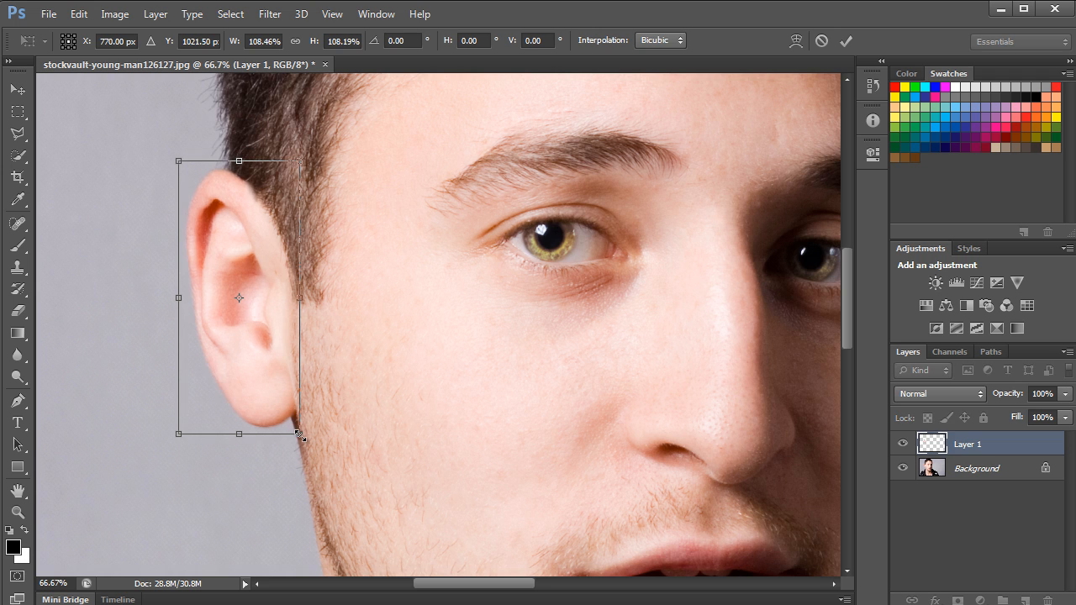
drag(301, 436, 311, 445)
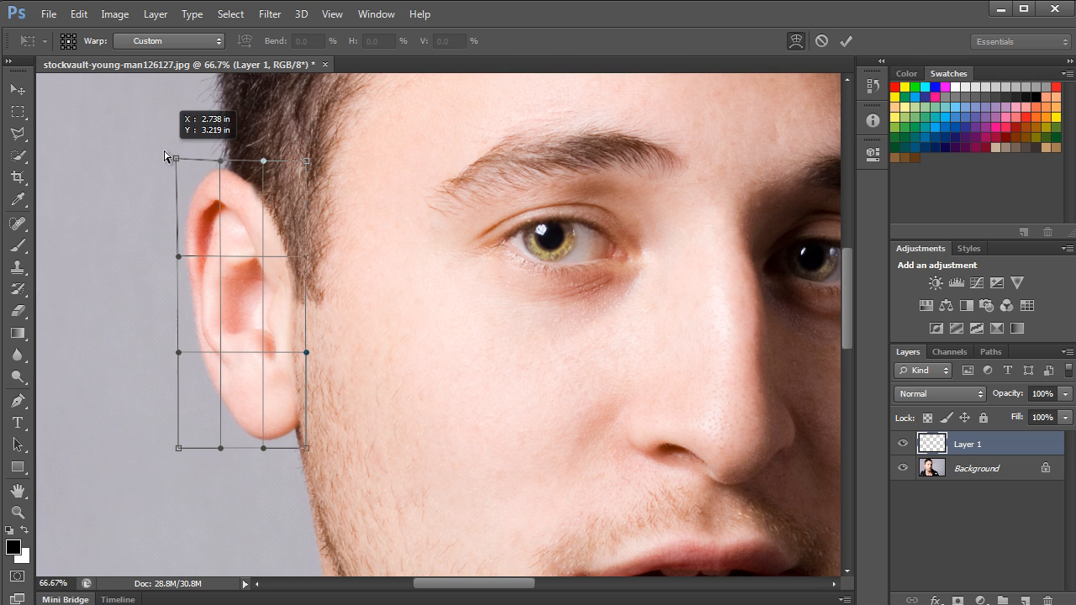
- Warp the ear copy's top upward into a pointed tip and refine its outline
drag(175, 160, 147, 130)
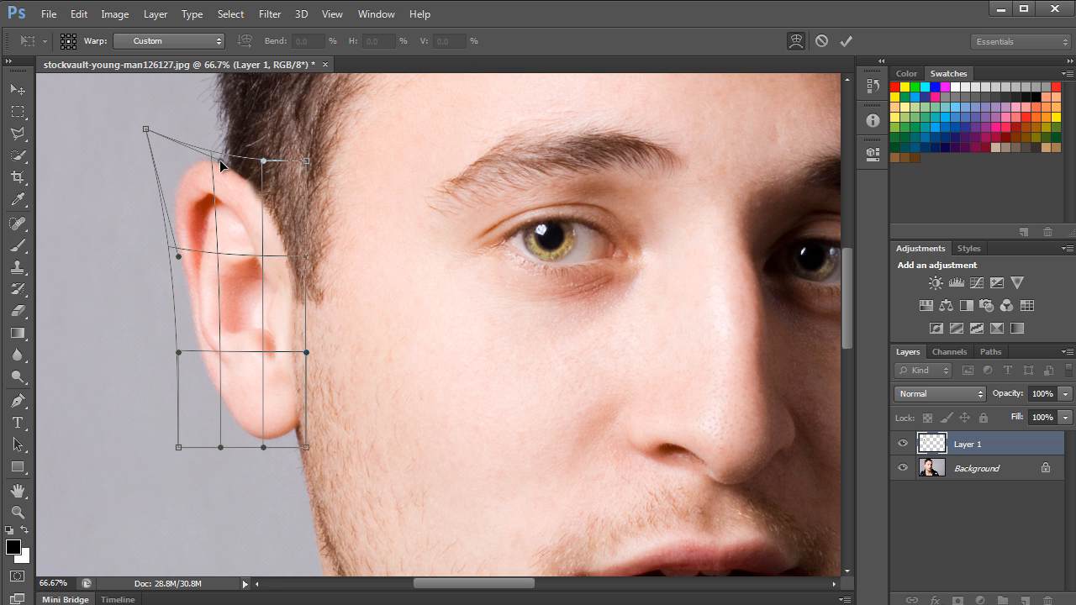
drag(223, 166, 197, 159)
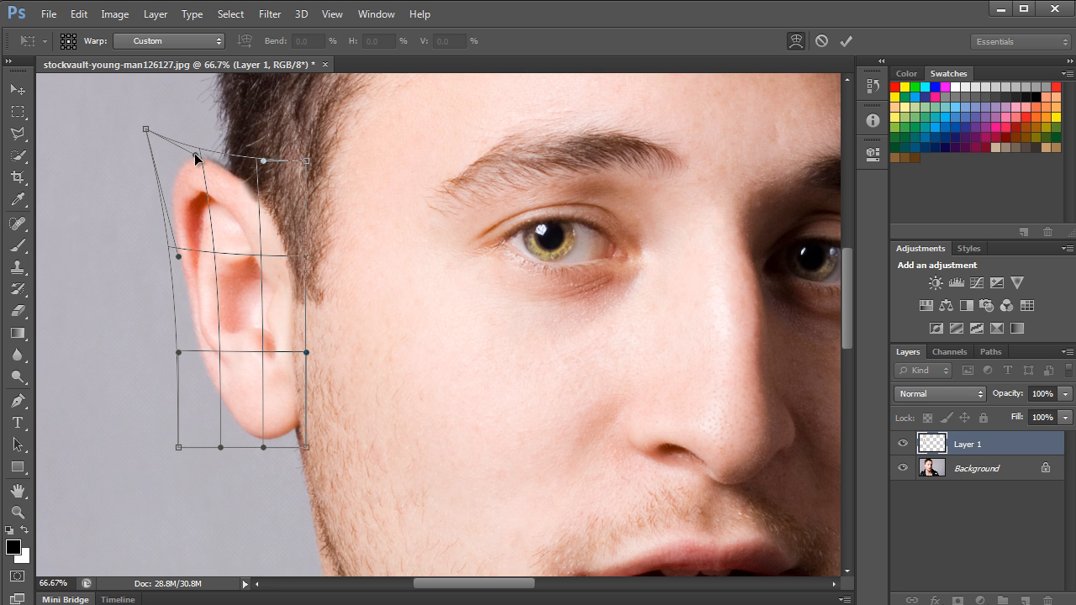
key(ctrl+minus)
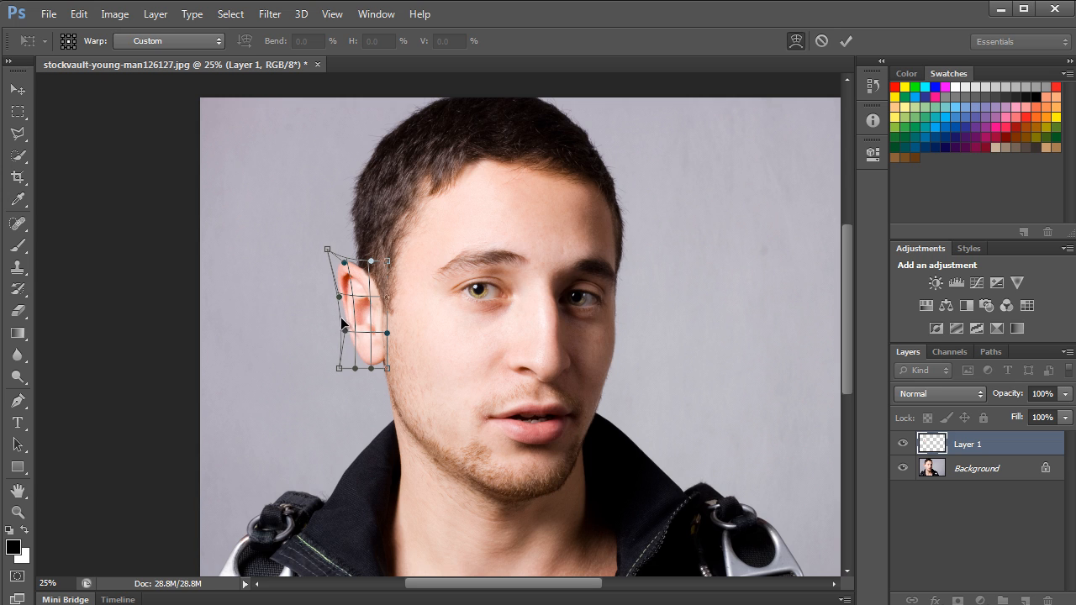
drag(327, 251, 313, 236)
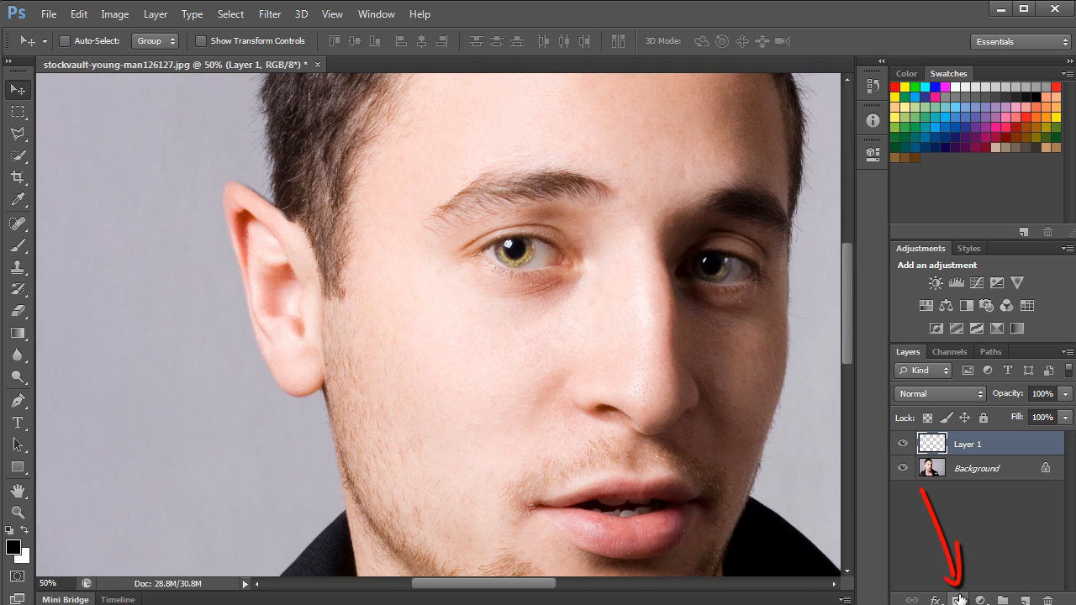
- Add a layer mask to Layer 1 and select the Brush tool
click(957, 599)
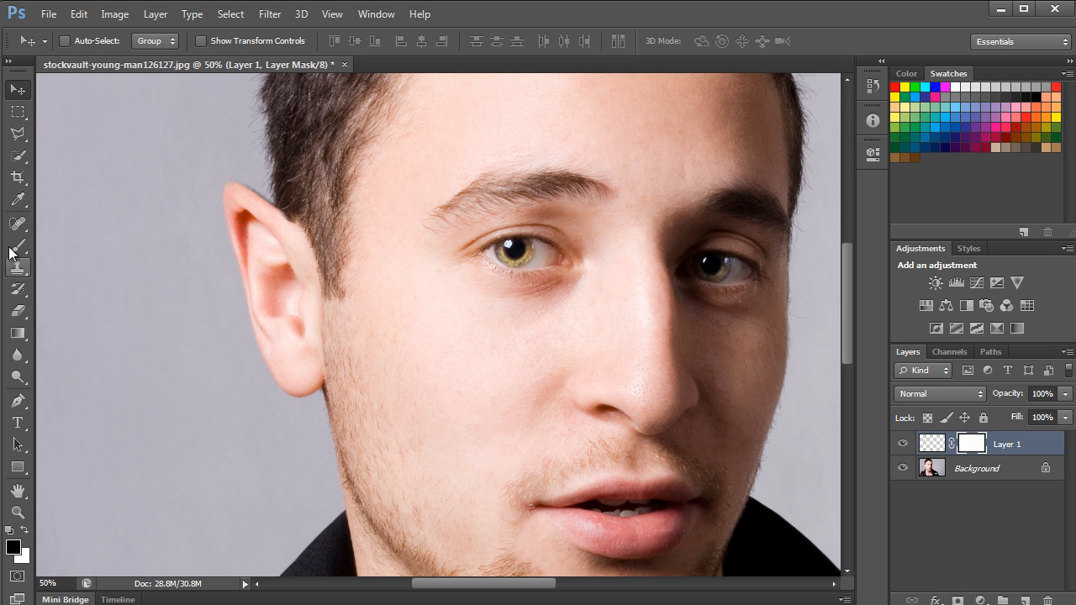
click(18, 246)
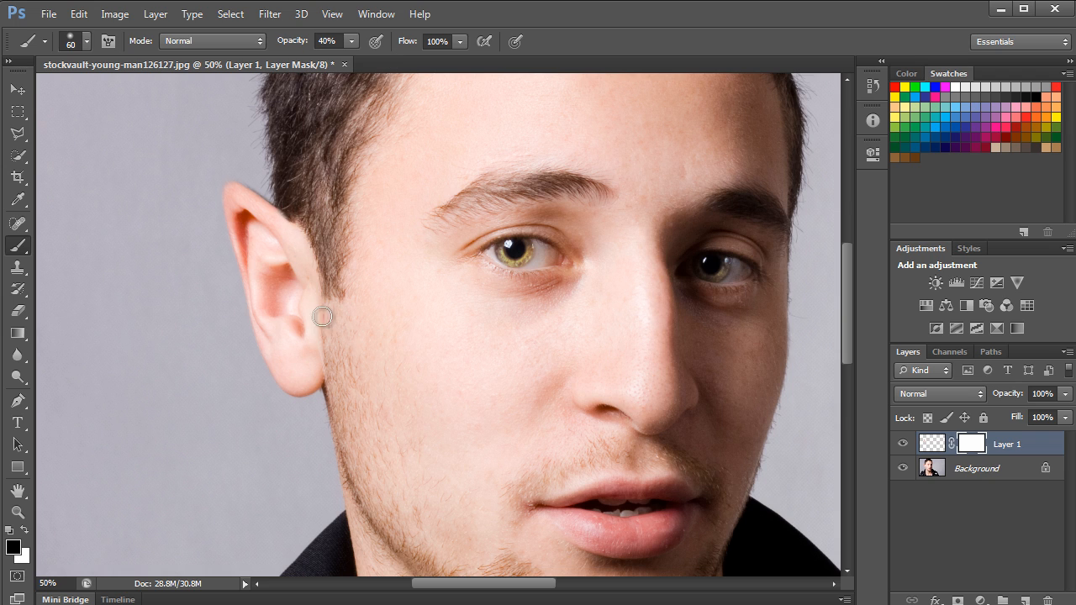
mouse_move(315, 361)
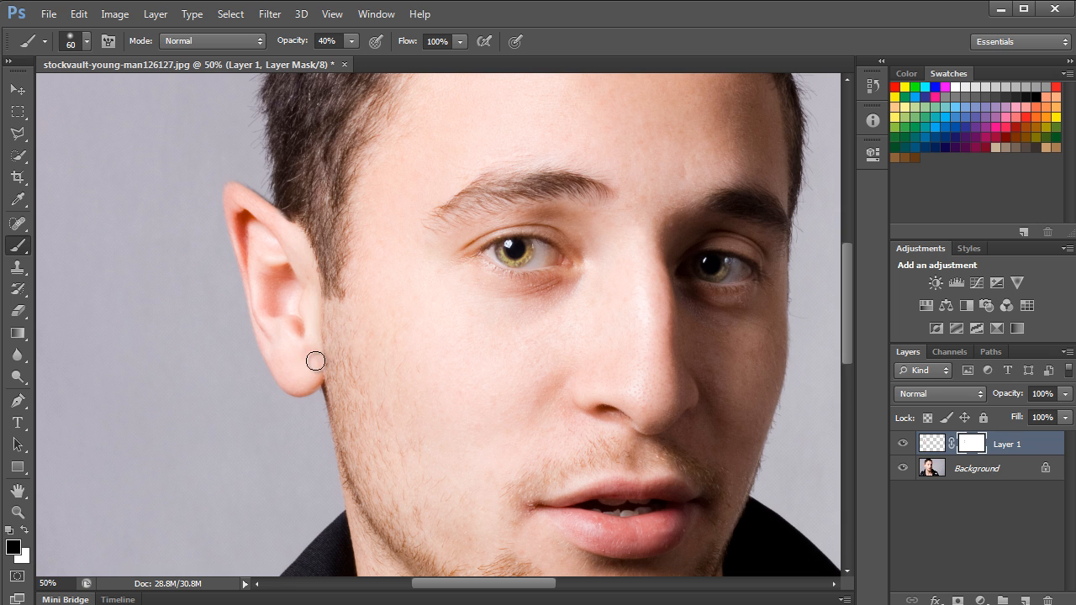